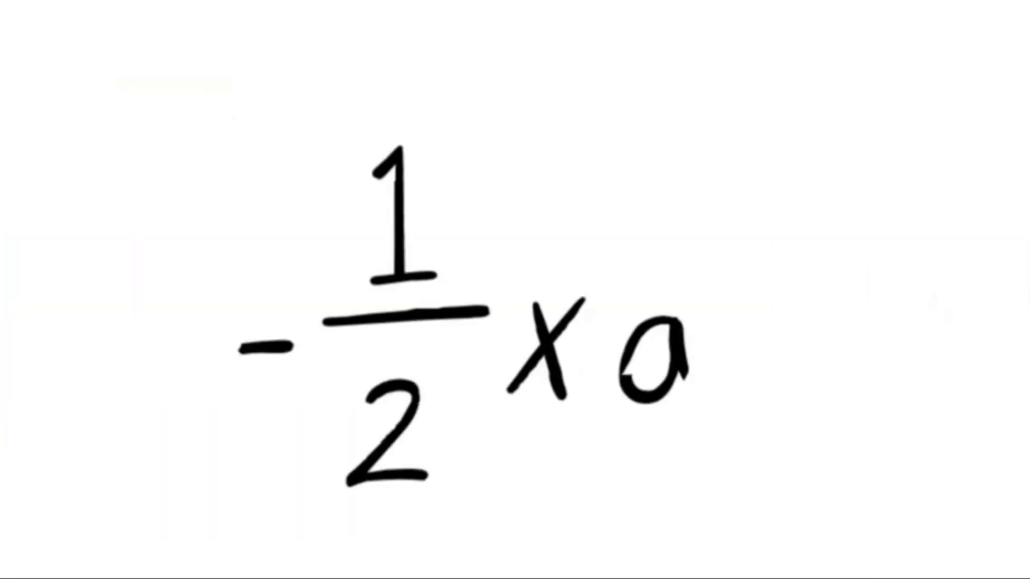
pyautogui.write('2')
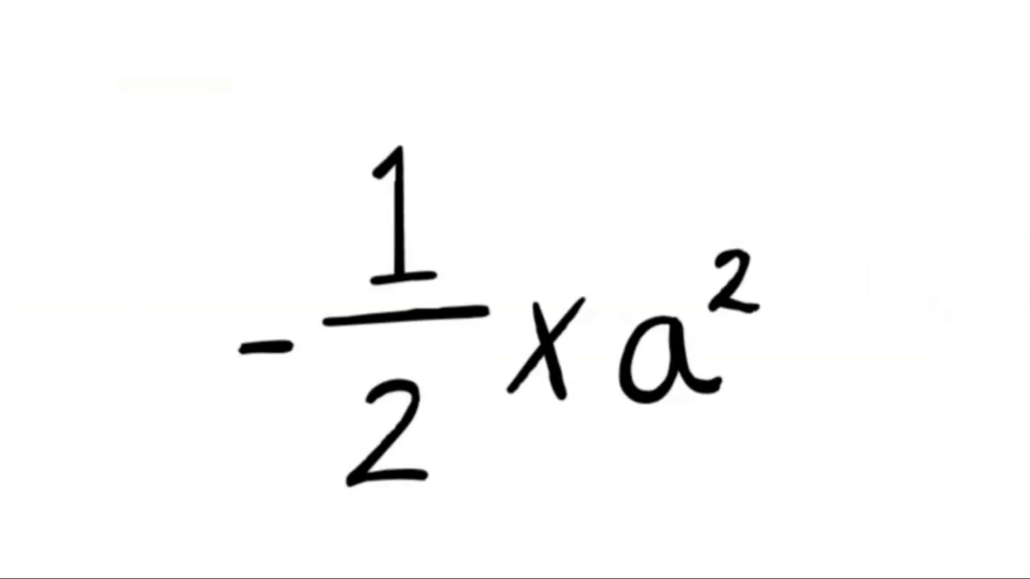